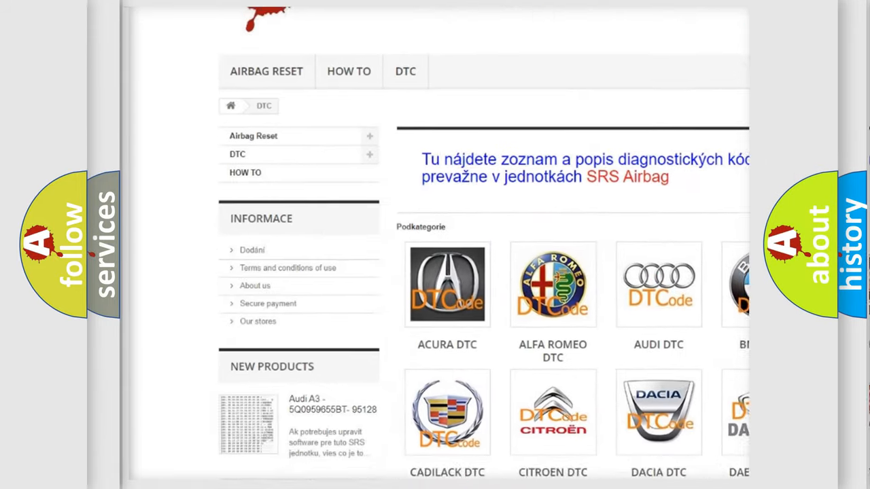
{"action": "scroll", "scroll_direction": "down", "scroll_amount": 3}
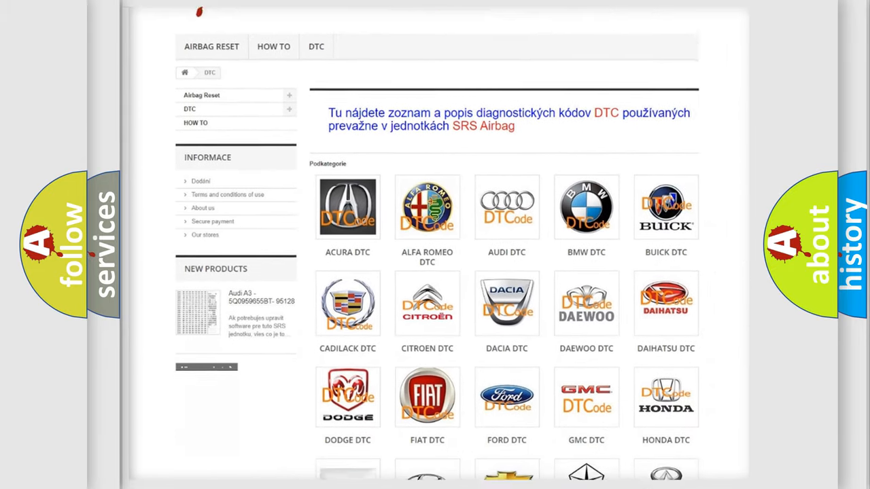
{"action": "scroll", "scroll_direction": "down", "scroll_amount": 3}
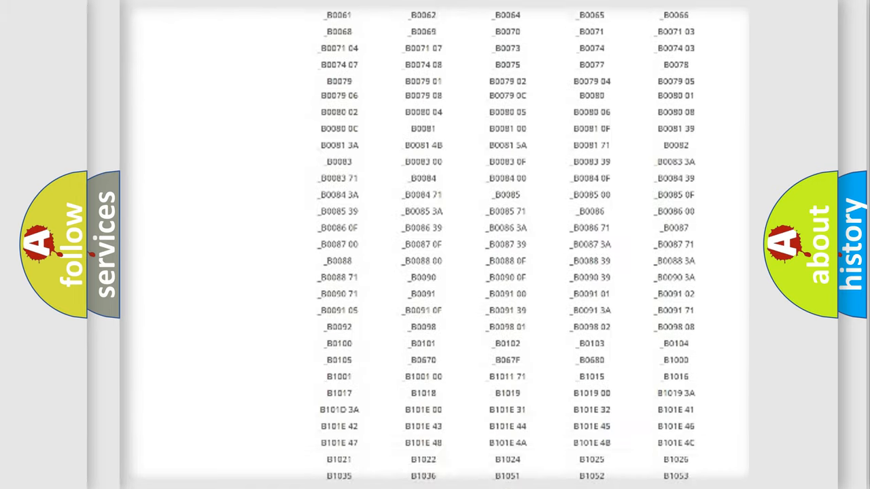
{"action": "scroll", "scroll_direction": "up", "scroll_amount": 3}
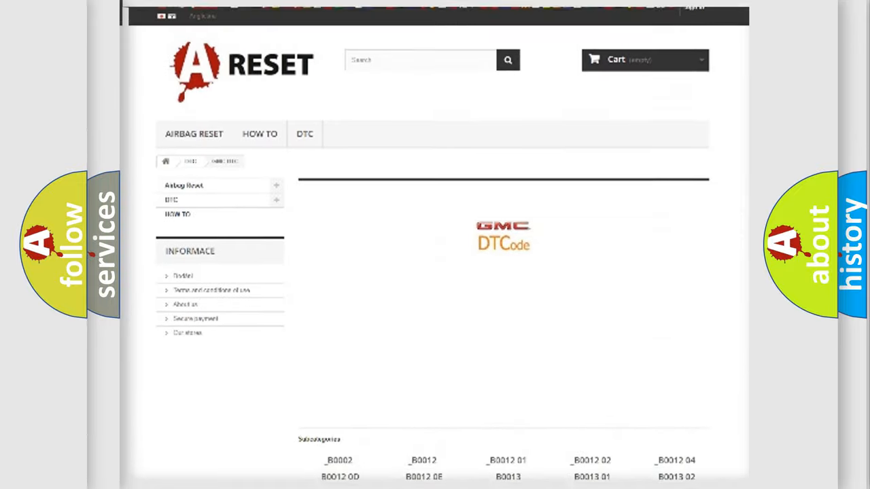